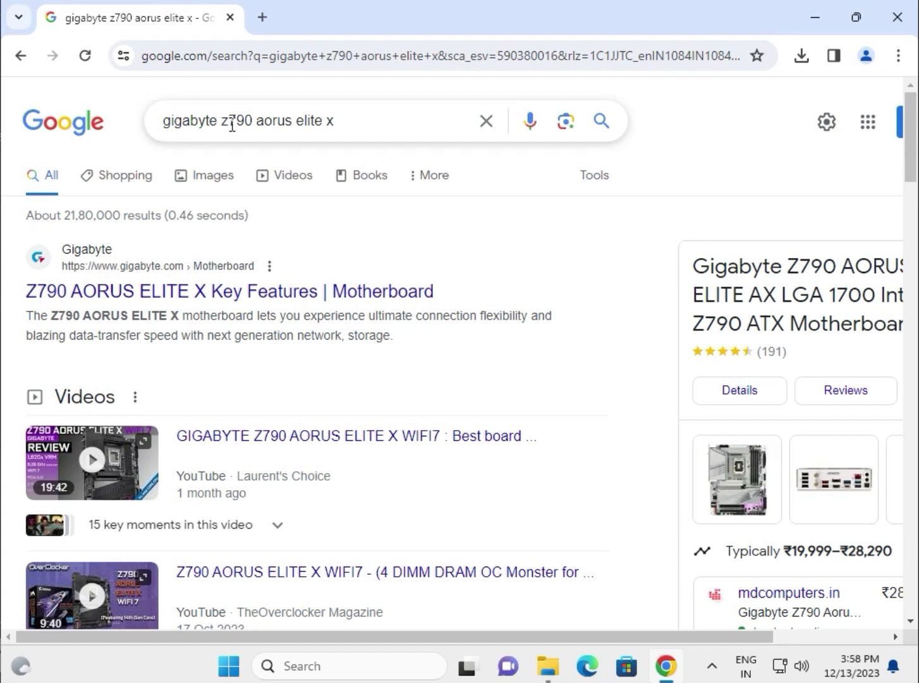
{"action": "mouse_move", "coordinate": [311, 124]}
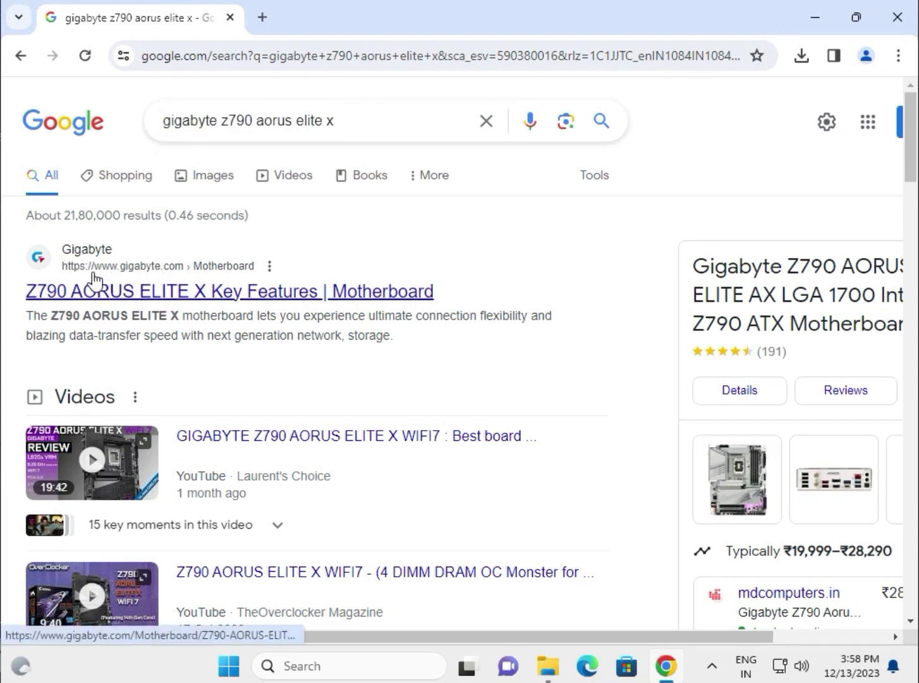
{"action": "mouse_move", "coordinate": [183, 278]}
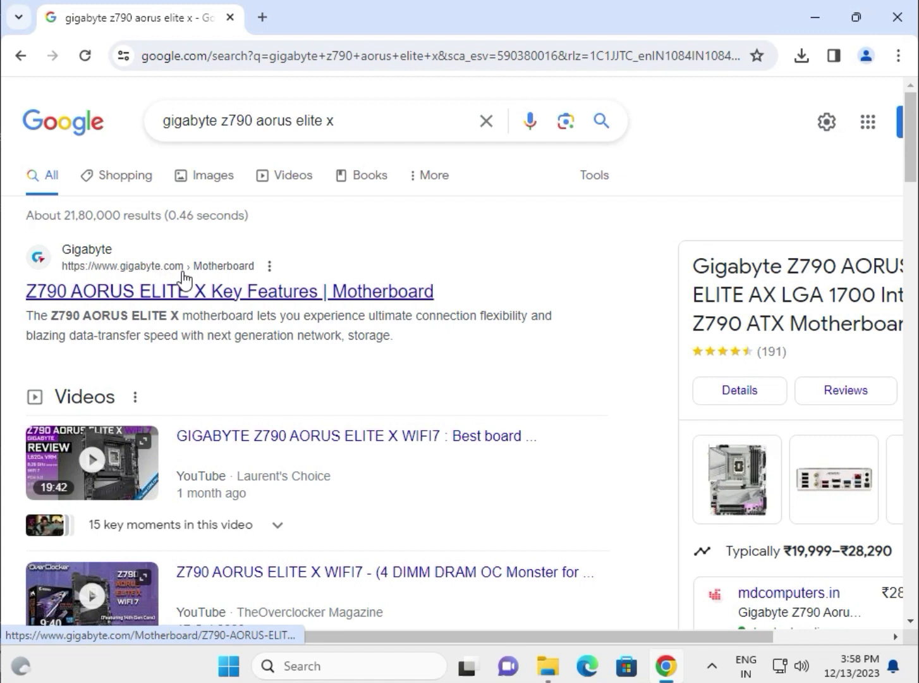
{"action": "mouse_move", "coordinate": [187, 291]}
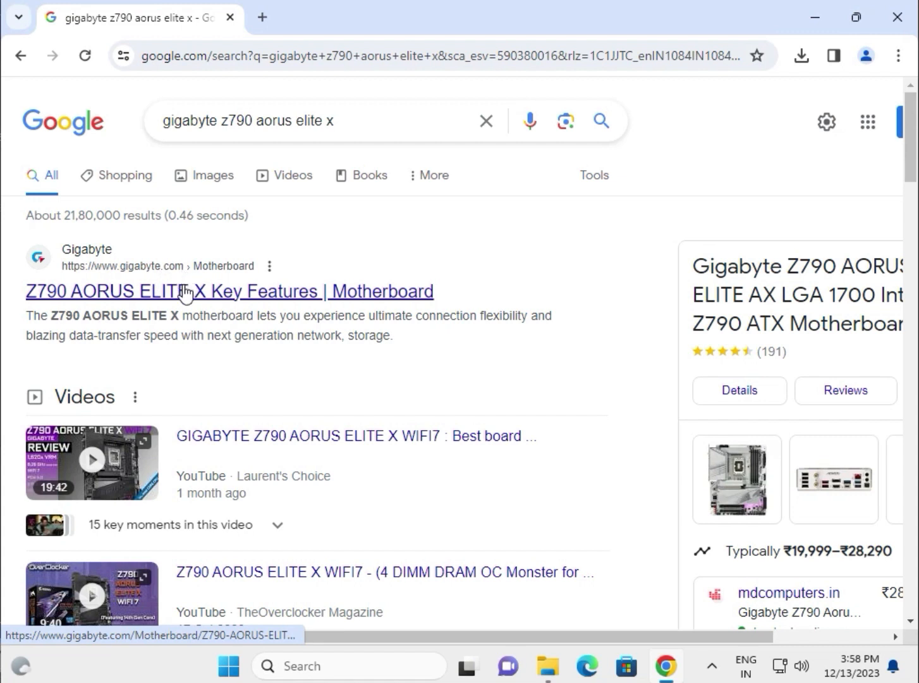
- Open the Gigabyte Z790 AORUS ELITE X result in a new tab from Google Search
{"action": "right_click", "coordinate": [187, 290]}
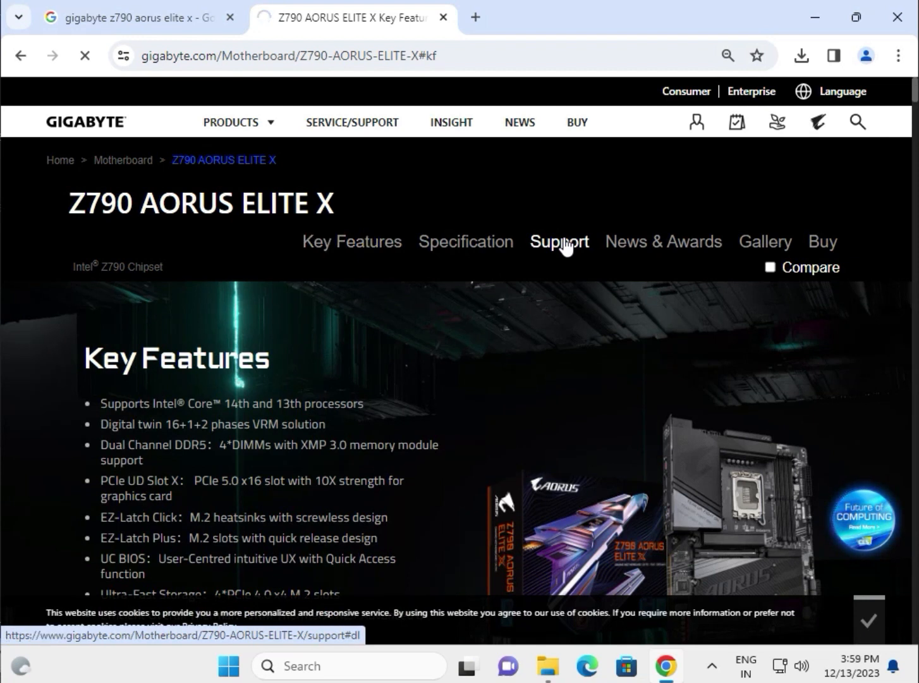
- Show the board's support downloads filtered to Windows 11 64bit drivers
{"action": "left_click", "coordinate": [559, 242]}
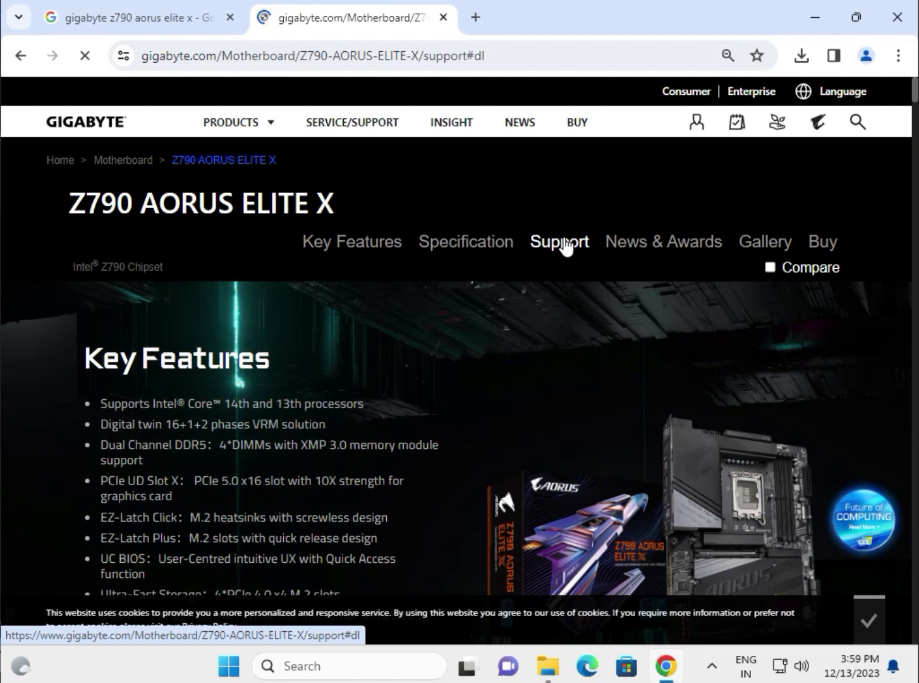
{"action": "left_click", "coordinate": [558, 241]}
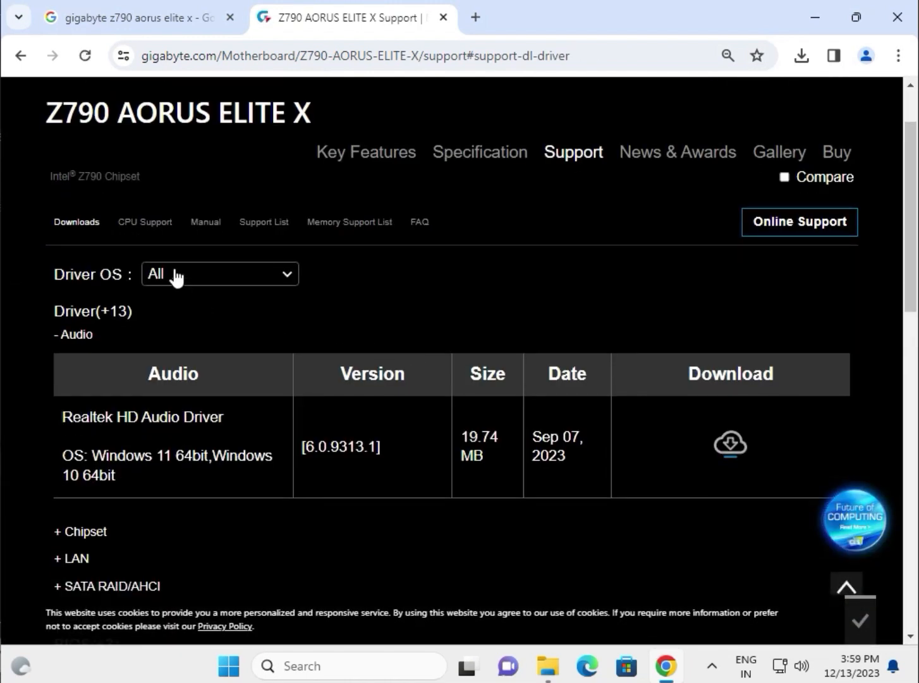
{"action": "left_click", "coordinate": [220, 273]}
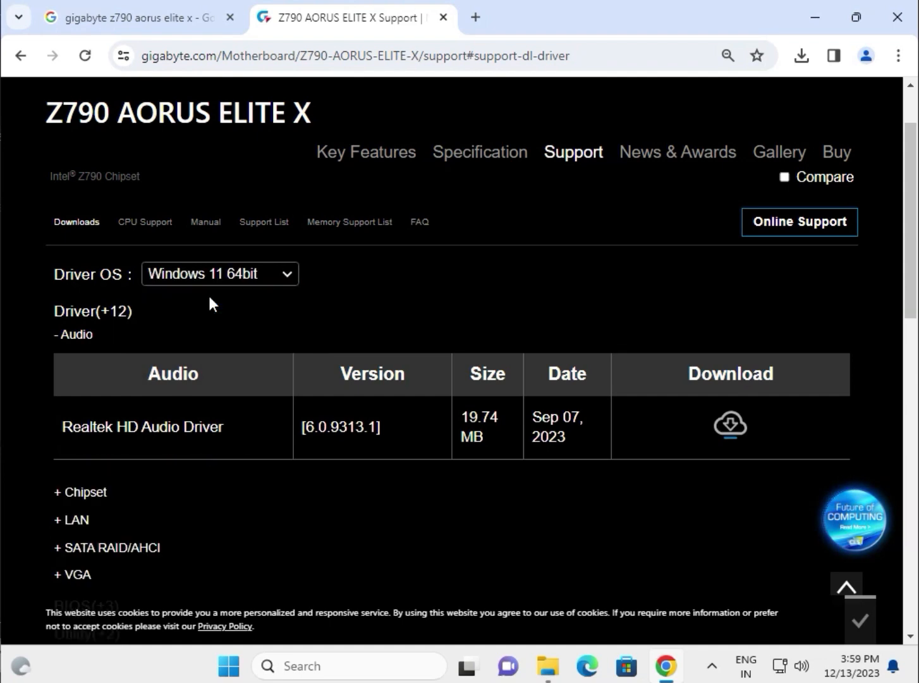
{"action": "scroll", "scroll_direction": "down", "scroll_amount": 3}
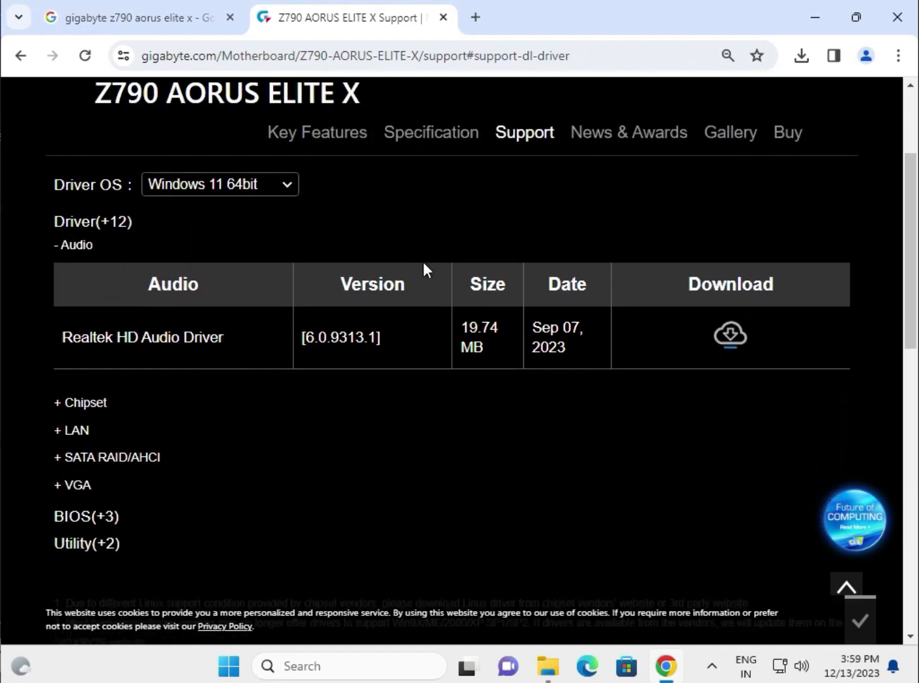
{"action": "scroll", "scroll_direction": "down", "scroll_amount": 3}
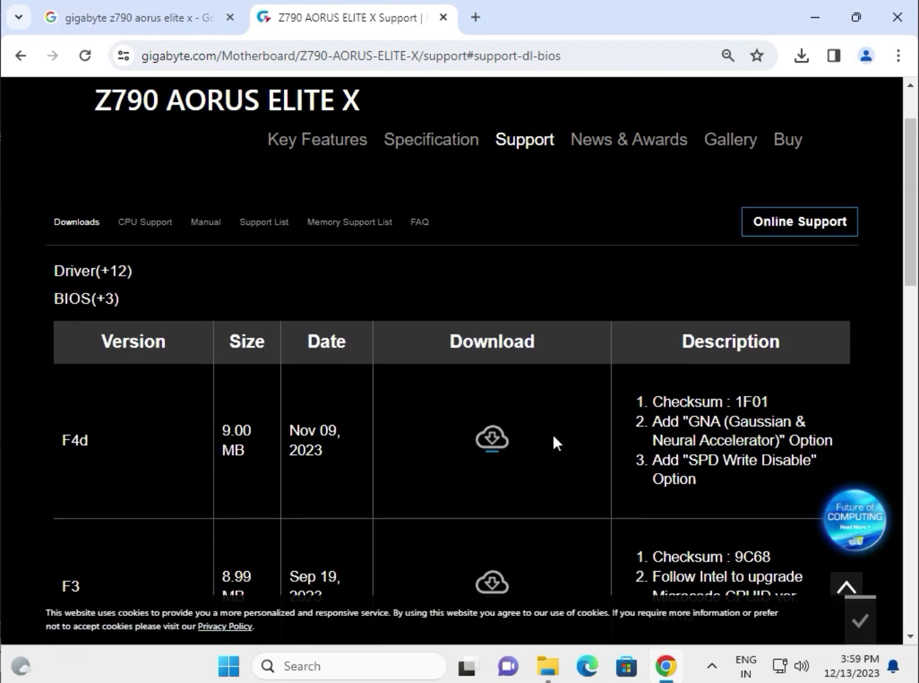
{"action": "mouse_move", "coordinate": [492, 438]}
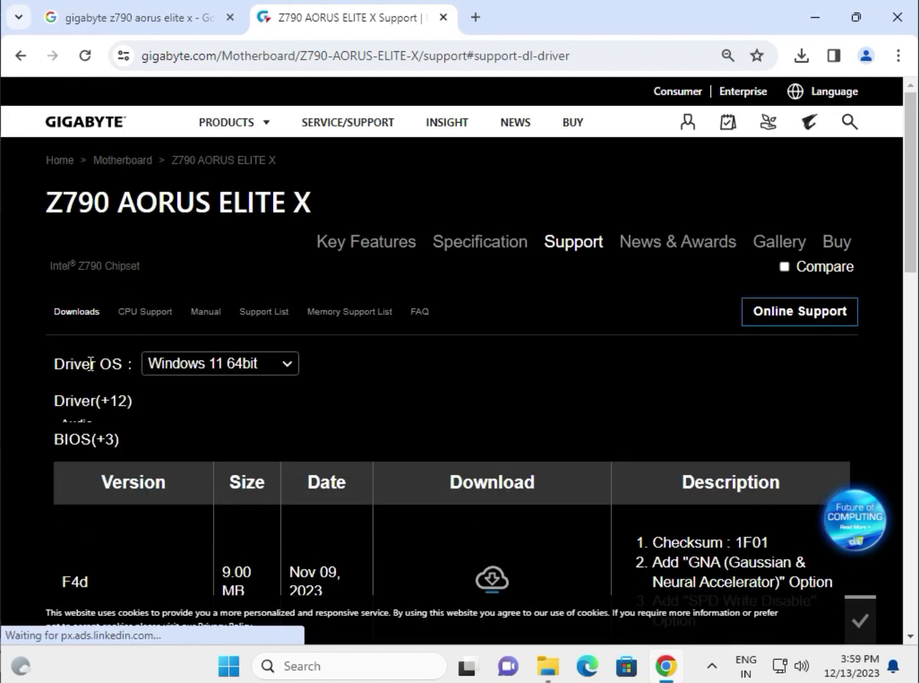
- Expand the Audio driver category to list Realtek HD Audio Driver 6.0.9313.1
{"action": "left_click", "coordinate": [76, 420]}
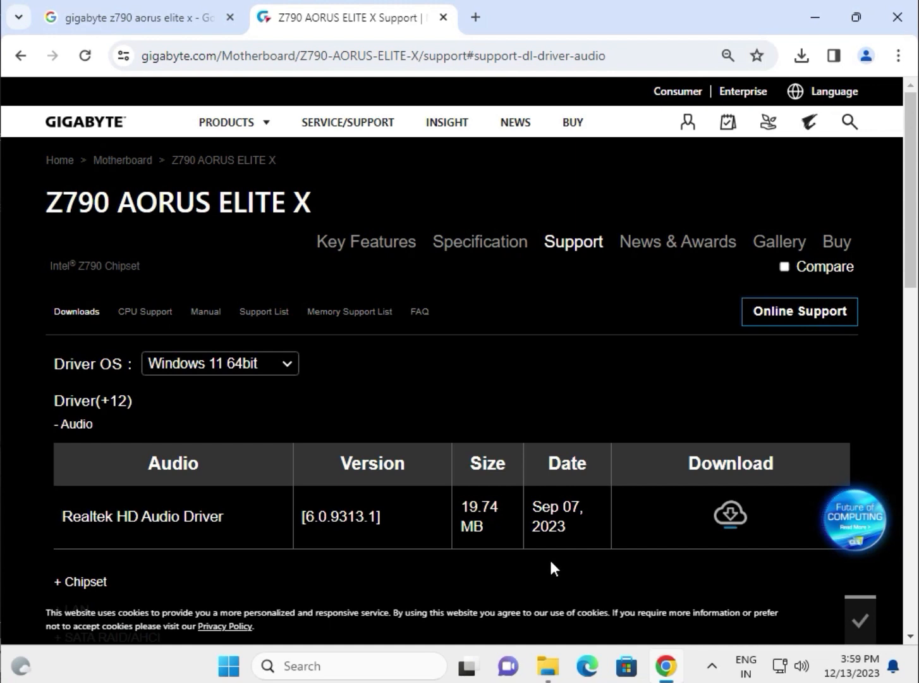
{"action": "mouse_move", "coordinate": [64, 430]}
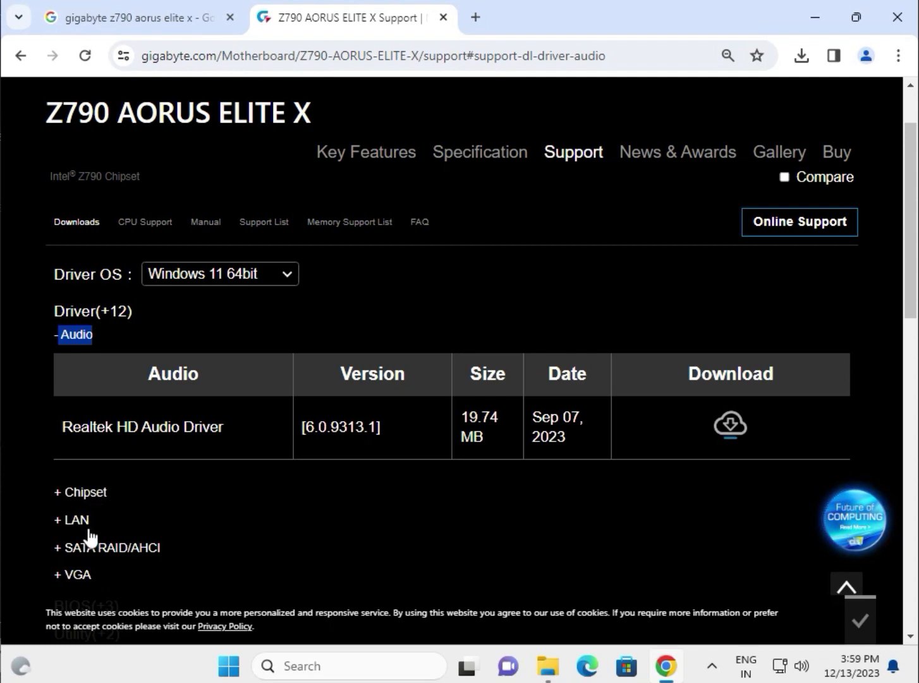
{"action": "scroll", "scroll_direction": "down", "scroll_amount": 3}
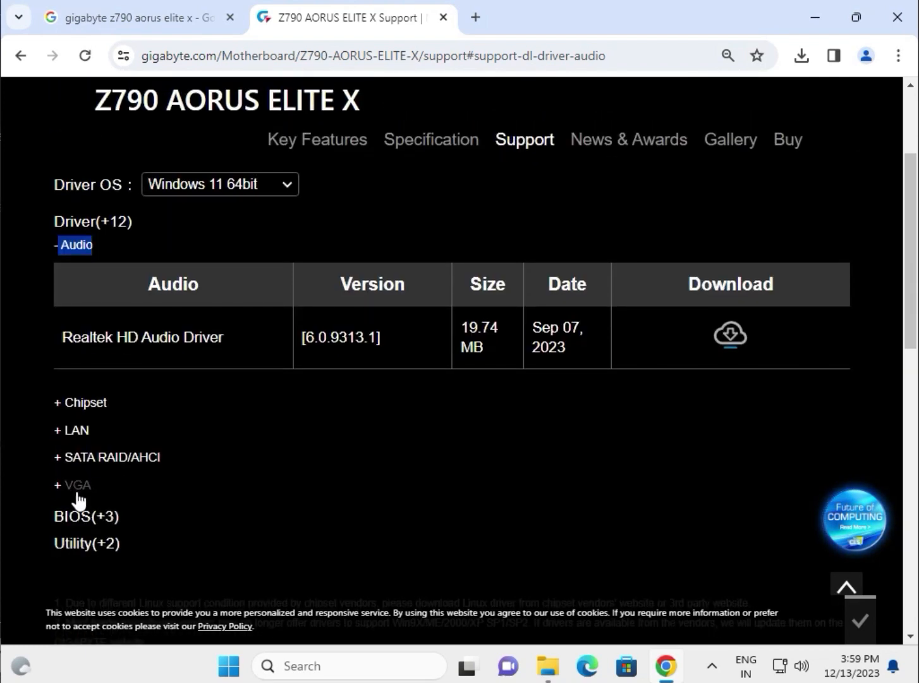
{"action": "scroll", "scroll_direction": "up", "scroll_amount": 3}
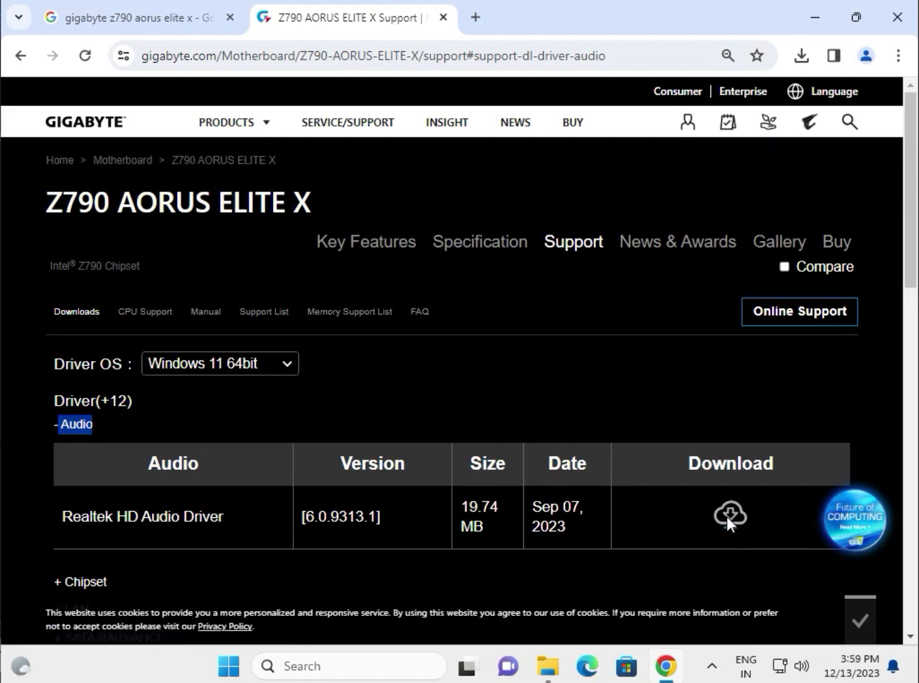
- Download the Realtek HD Audio Driver archive and open it from Chrome's downloads
{"action": "left_click", "coordinate": [728, 513]}
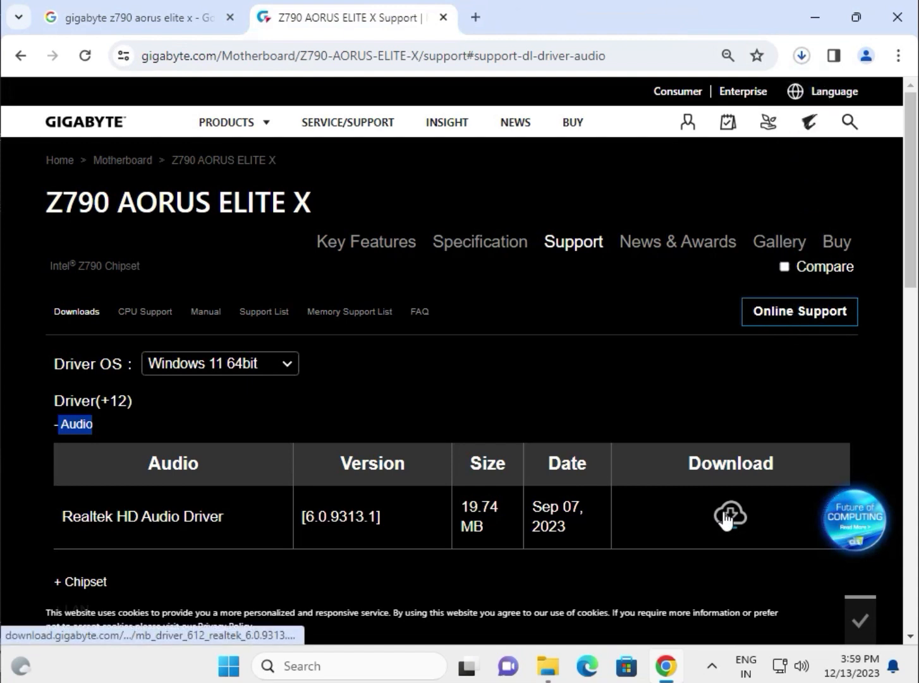
{"action": "left_click", "coordinate": [728, 515]}
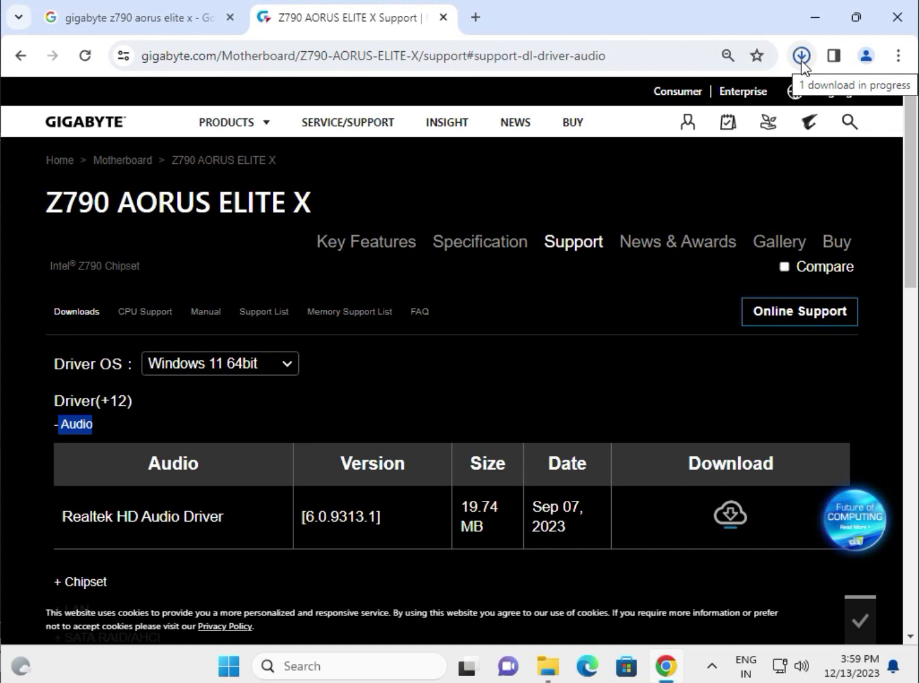
{"action": "left_click", "coordinate": [802, 56]}
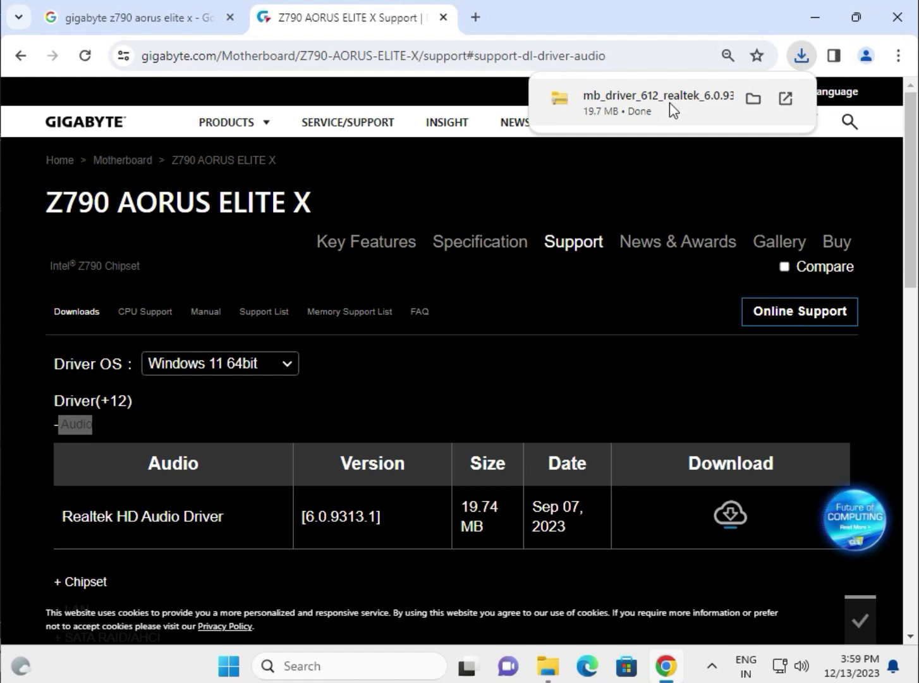
{"action": "left_click", "coordinate": [752, 98]}
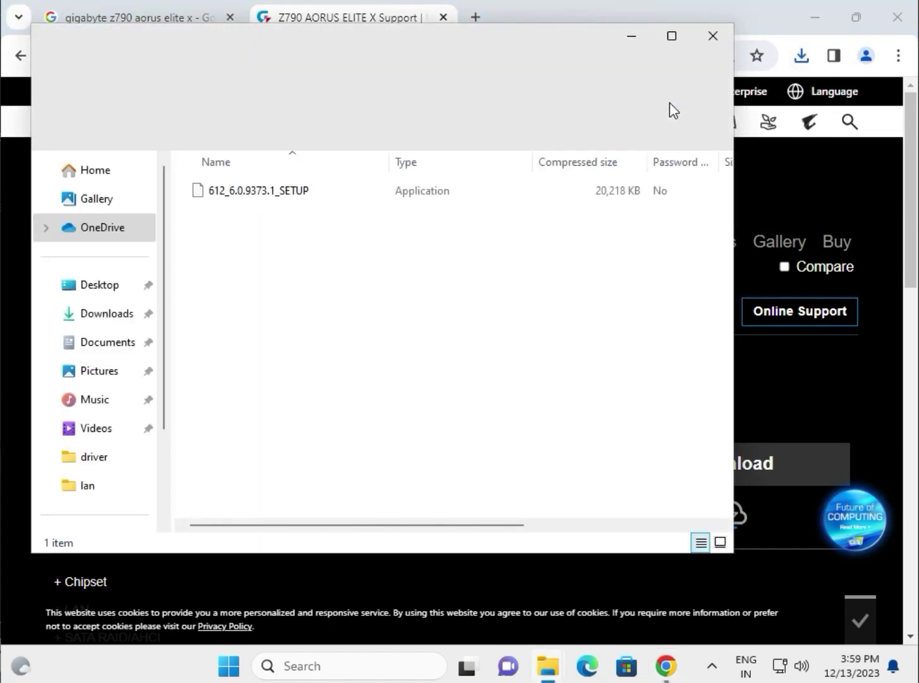
- Run the 612_6.0.9373.1_SETUP application from the Realtek archive
{"action": "left_click", "coordinate": [258, 191]}
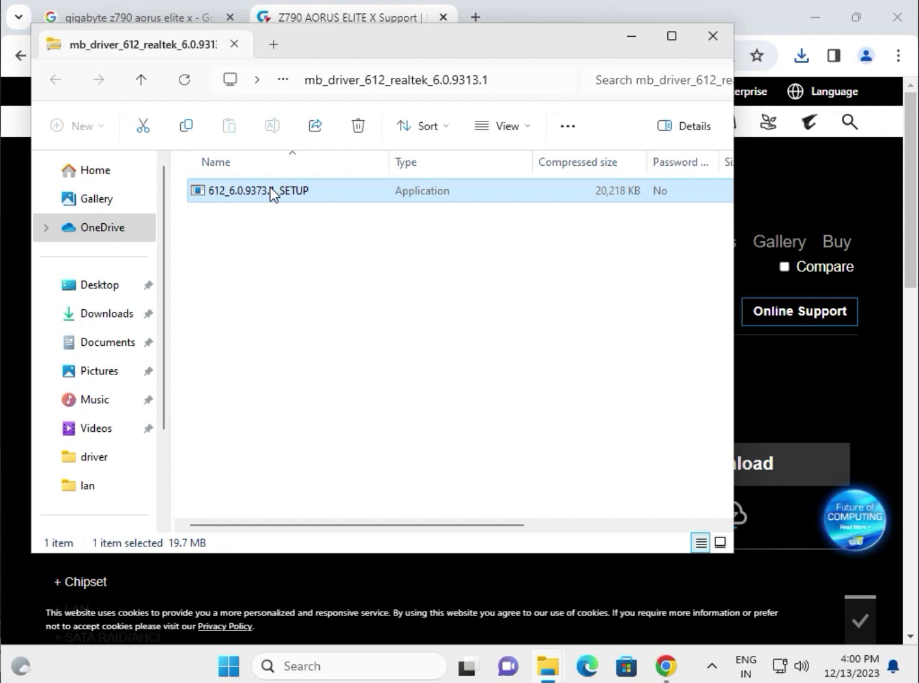
{"action": "double_click", "coordinate": [273, 191]}
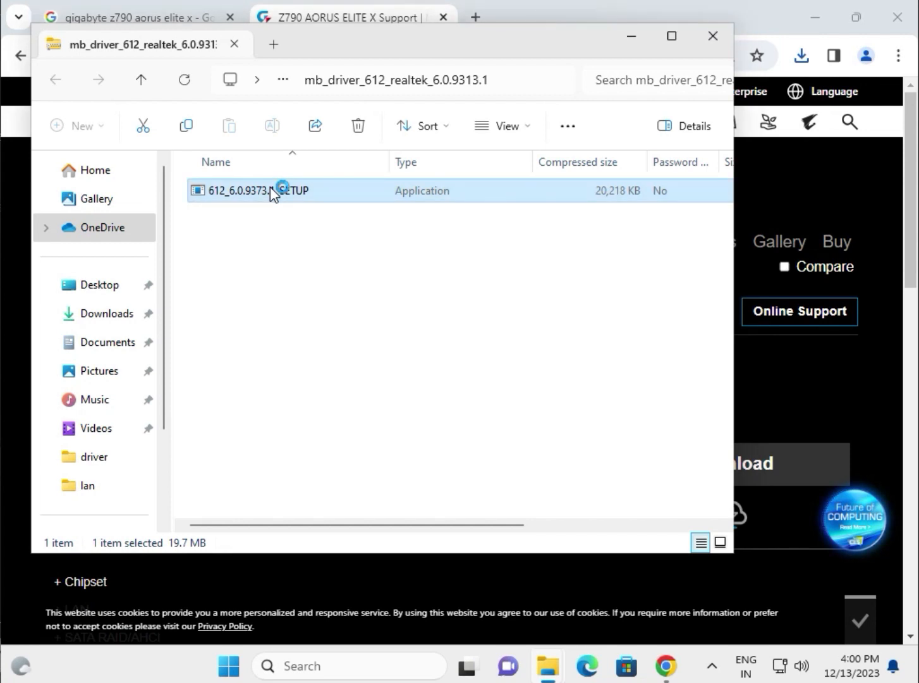
{"action": "double_click", "coordinate": [272, 191]}
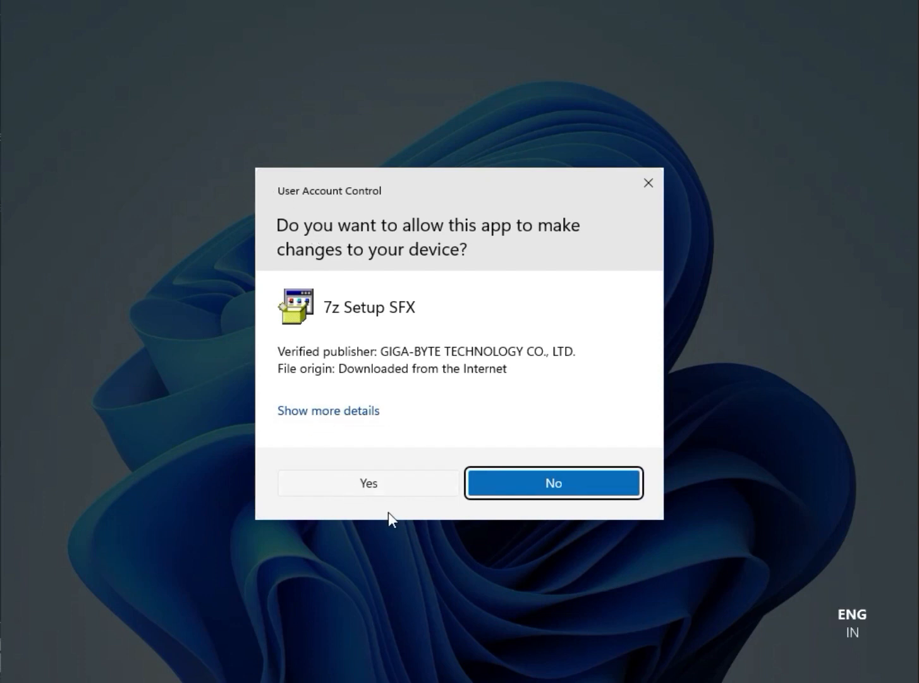
- Allow the GIGA-BYTE 7z Setup SFX installer to make changes via UAC
{"action": "left_click", "coordinate": [368, 483]}
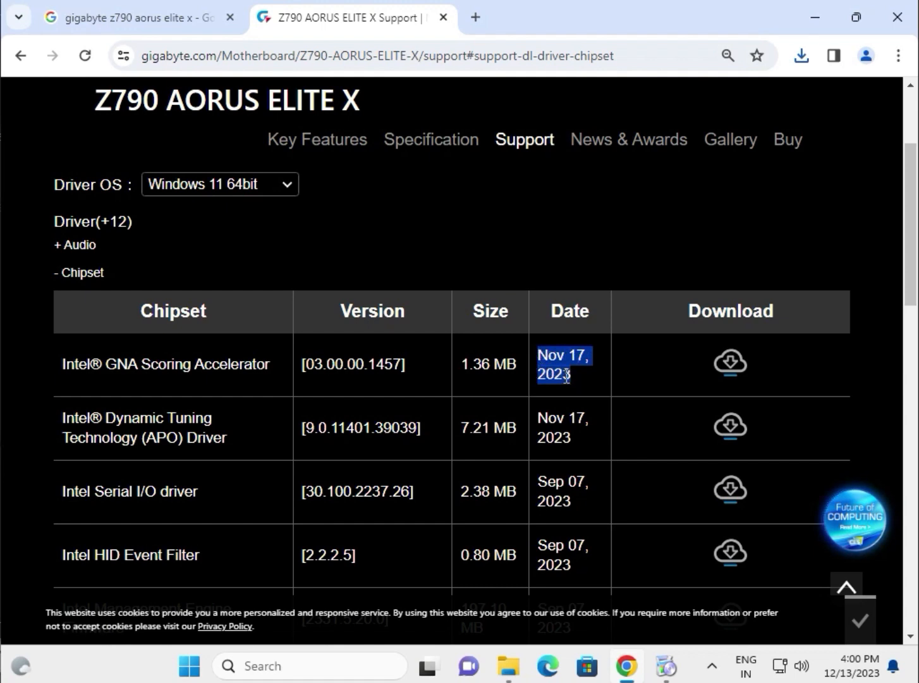
- Expand the LAN driver category to list the two Intel i225 LAN drivers
{"action": "scroll", "scroll_direction": "down", "scroll_amount": 3}
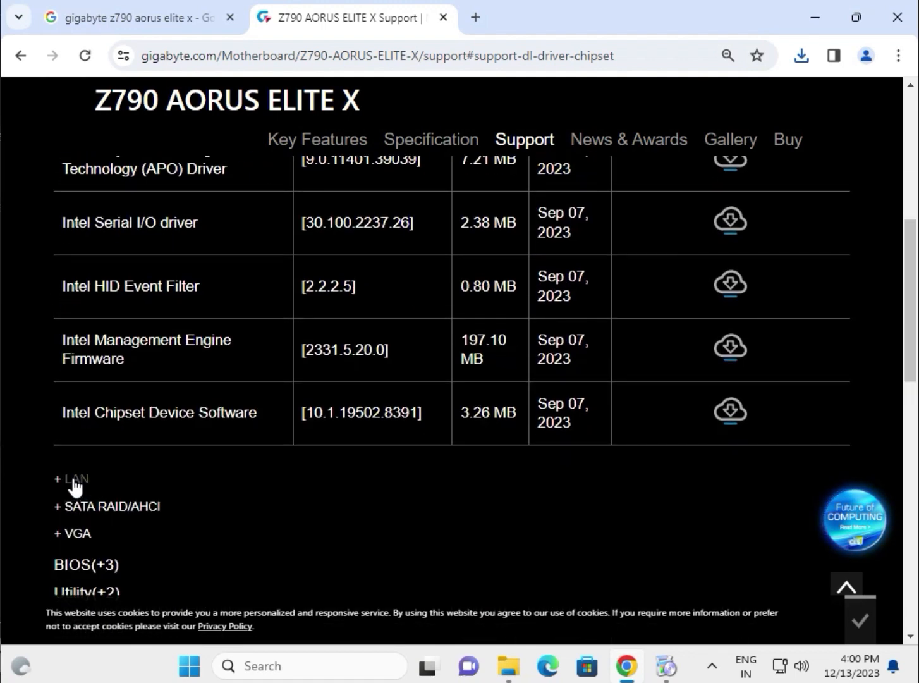
{"action": "left_click", "coordinate": [73, 479]}
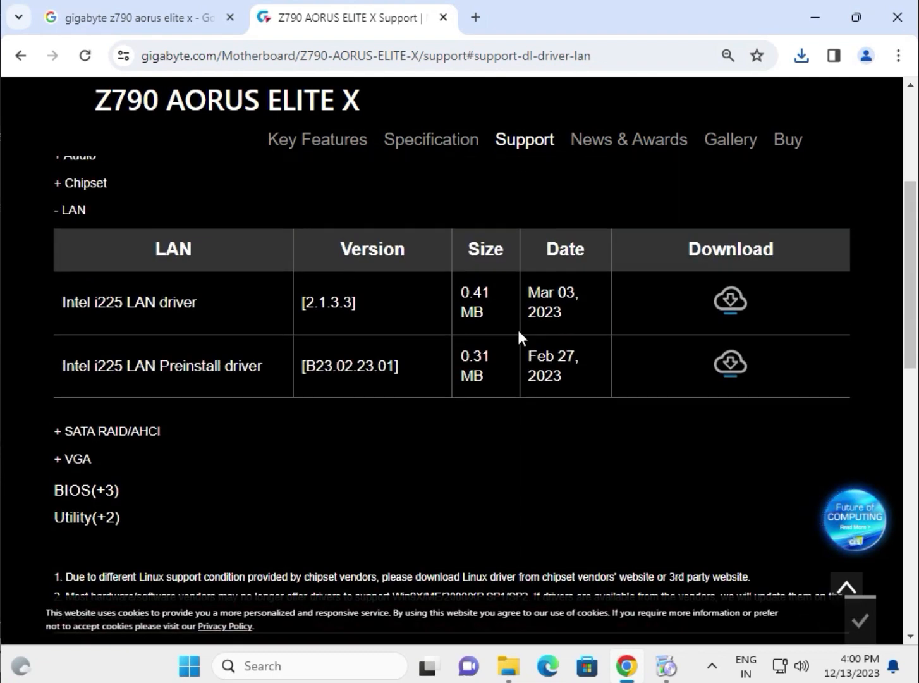
{"action": "mouse_move", "coordinate": [158, 324]}
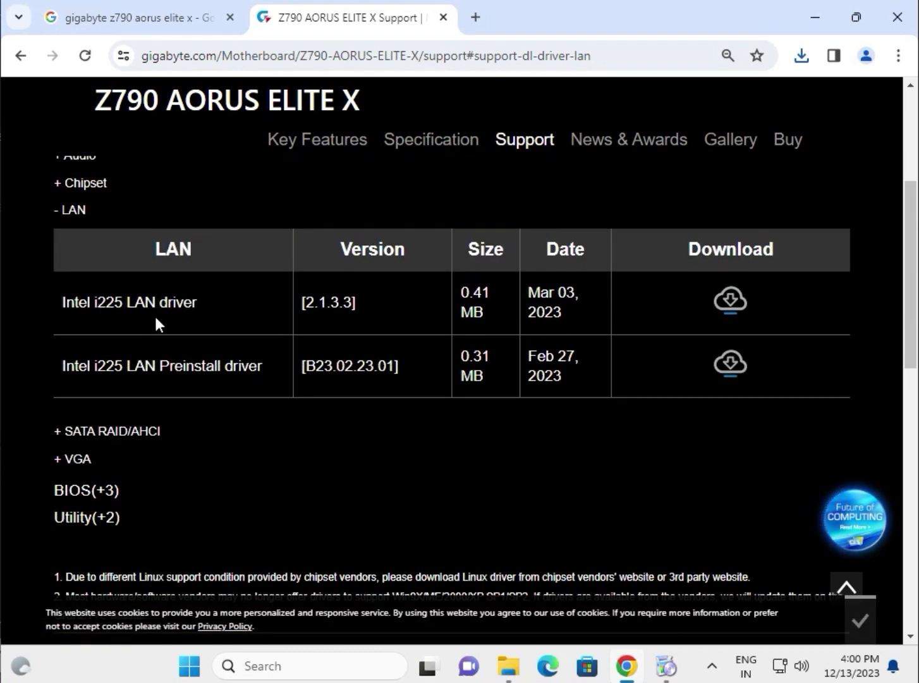
{"action": "mouse_move", "coordinate": [208, 311]}
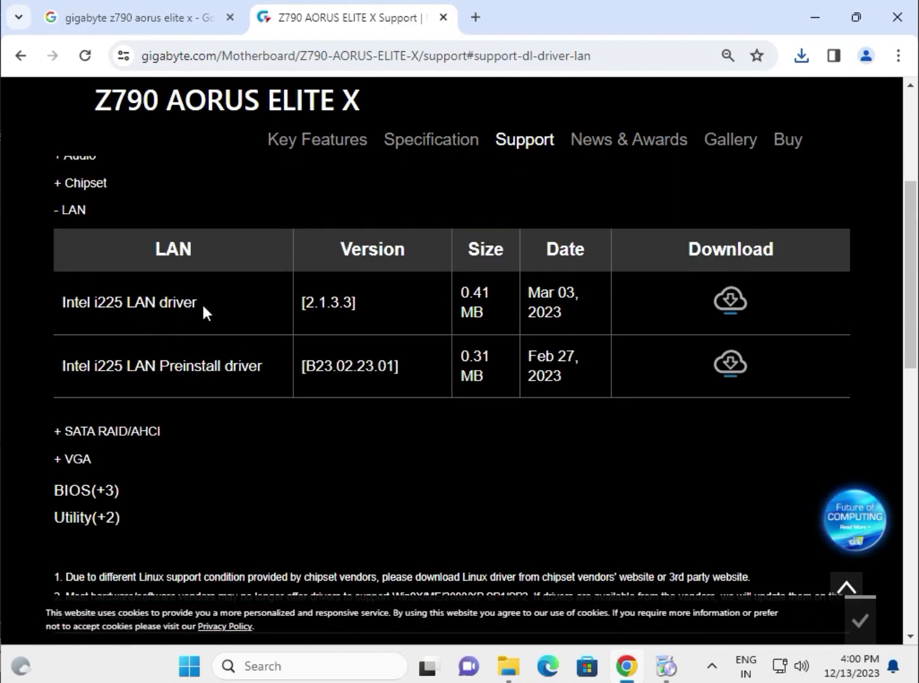